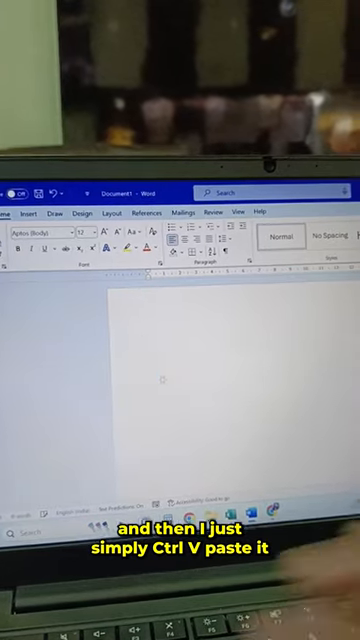
Paste the copied insurance table of yearly expenses, commission and interest into the document.
{"action": "key", "text": "ctrl+v"}
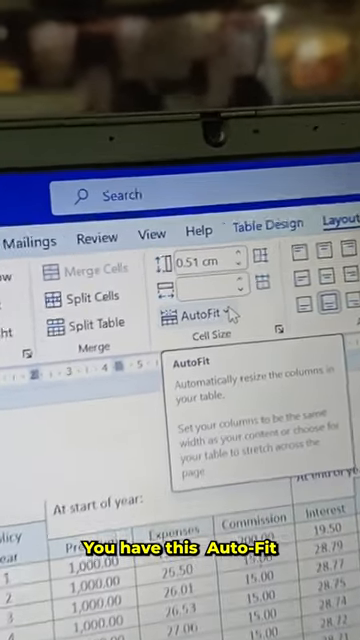
Apply AutoFit Window so the table spans the page, showing mortality and death benefit columns.
{"action": "left_click", "coordinate": [185, 316]}
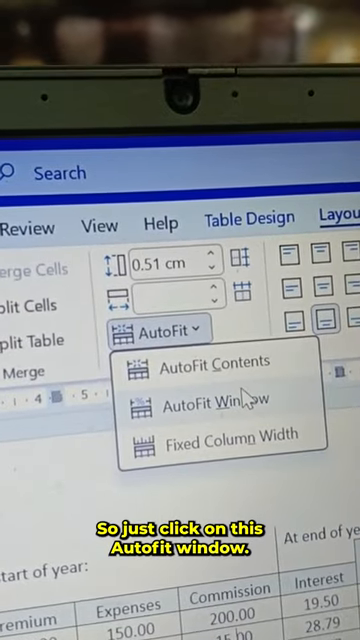
{"action": "left_click", "coordinate": [218, 408]}
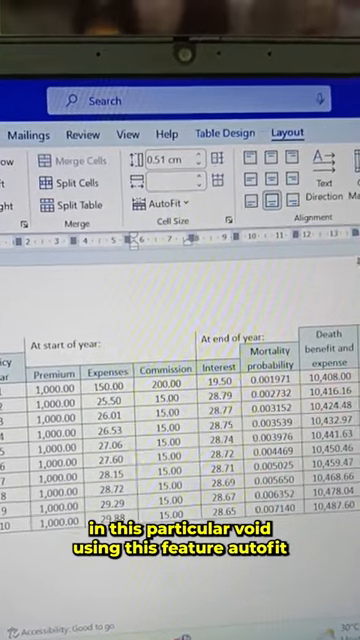
Reopen the AutoFit column-sizing options with the table still at full page width.
{"action": "left_click", "coordinate": [164, 203]}
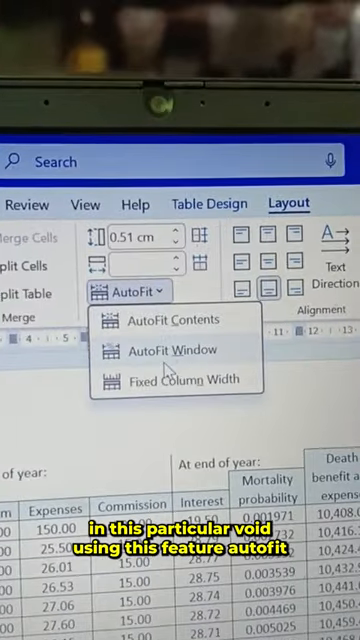